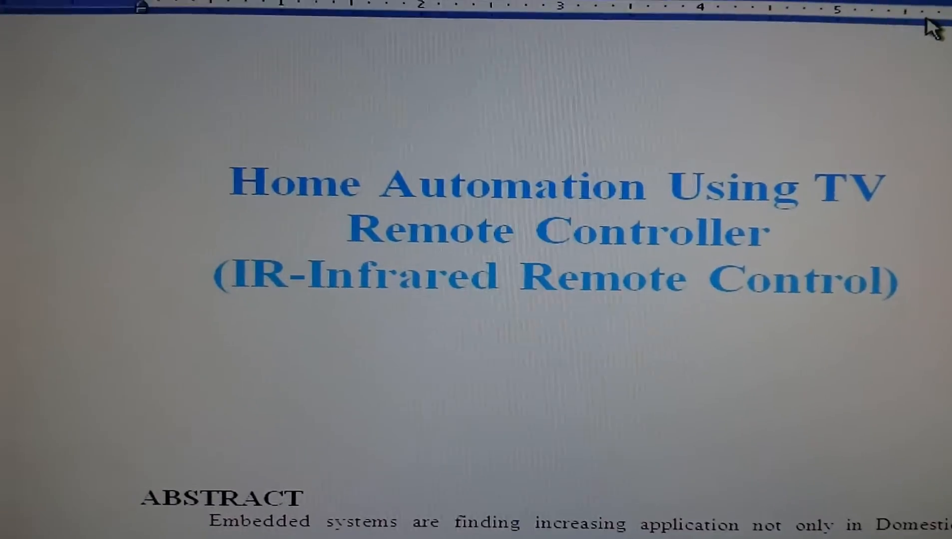
scroll(down, 3)
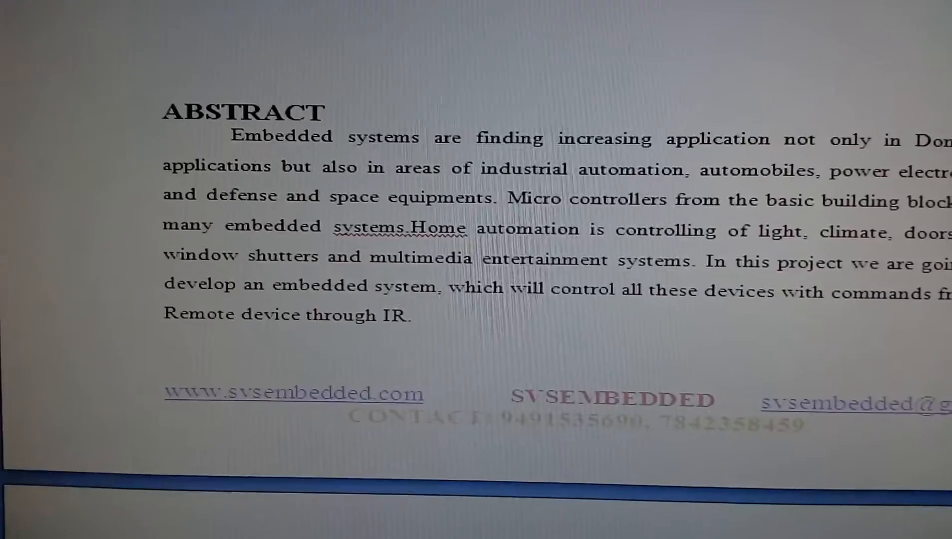
scroll(down, 3)
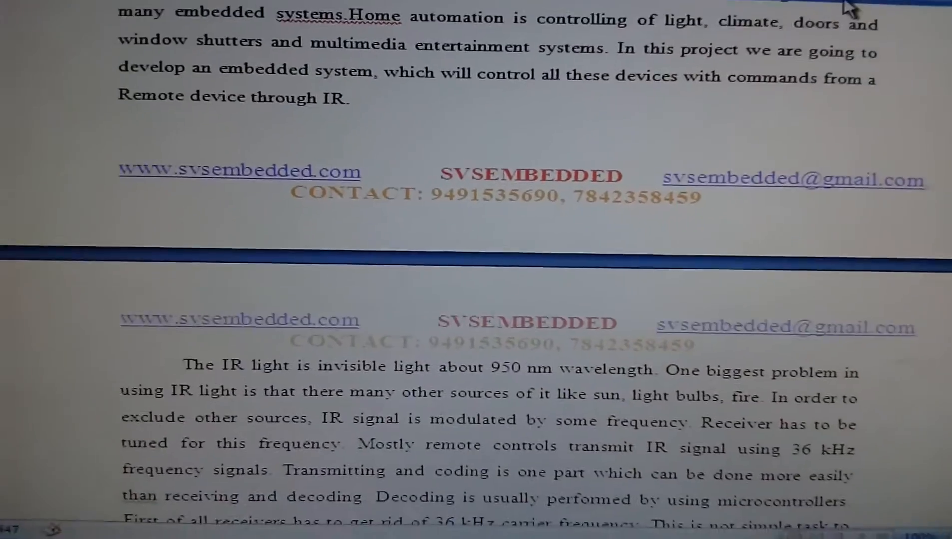
scroll(down, 3)
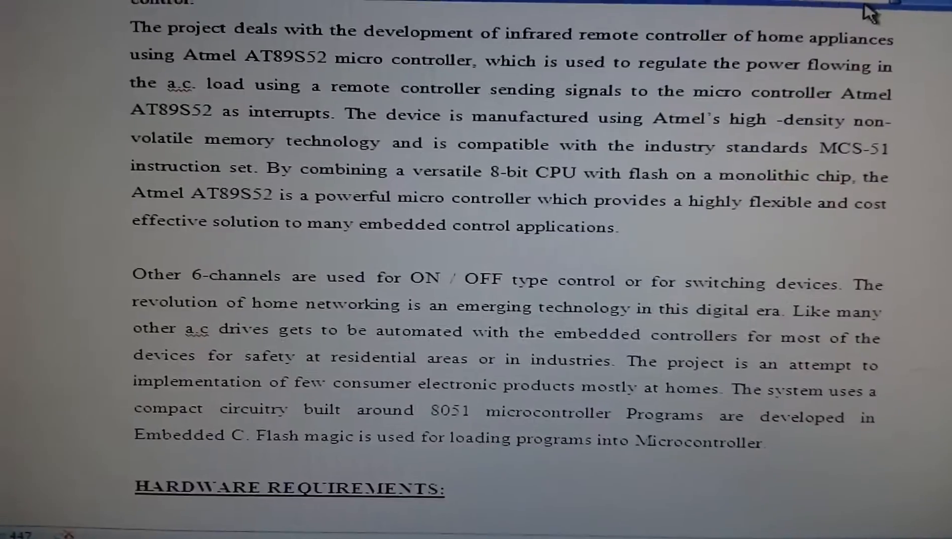
scroll(down, 3)
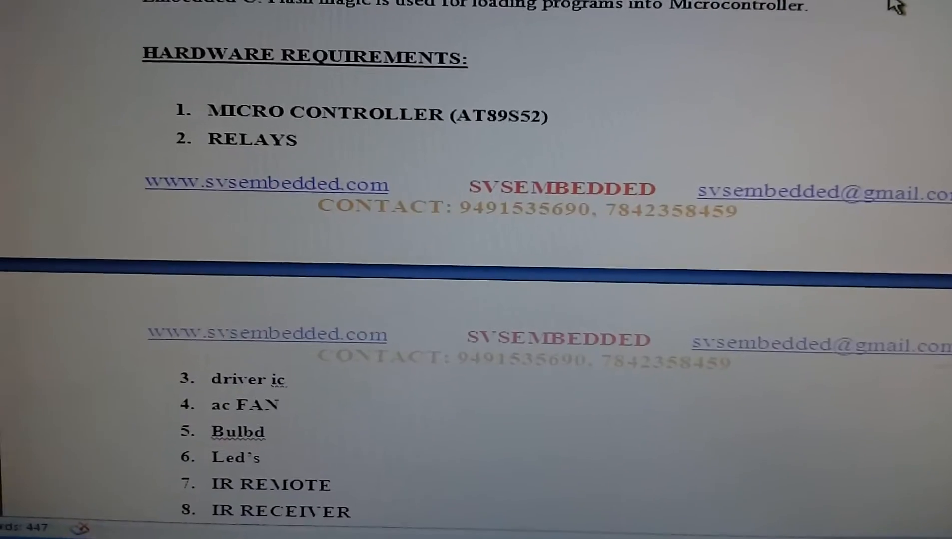
scroll(down, 3)
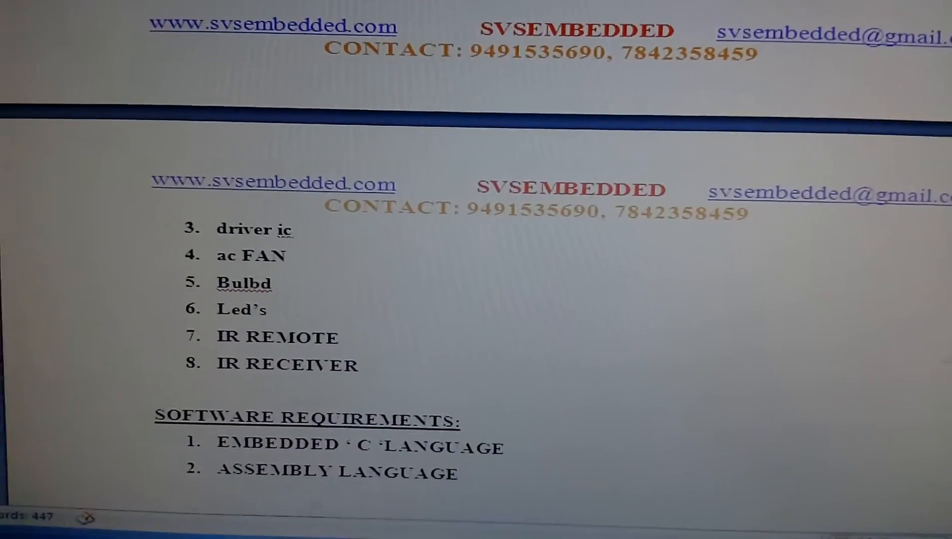
scroll(down, 3)
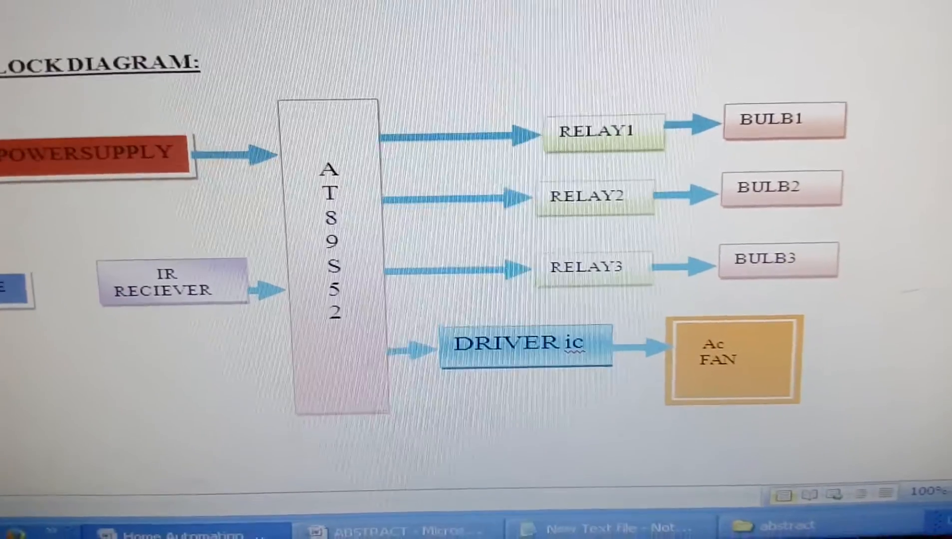
scroll(up, 3)
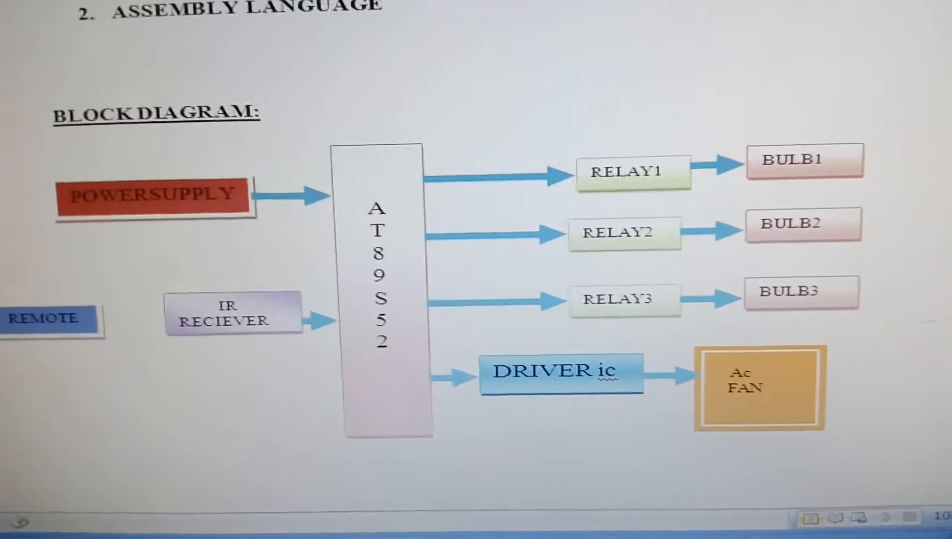